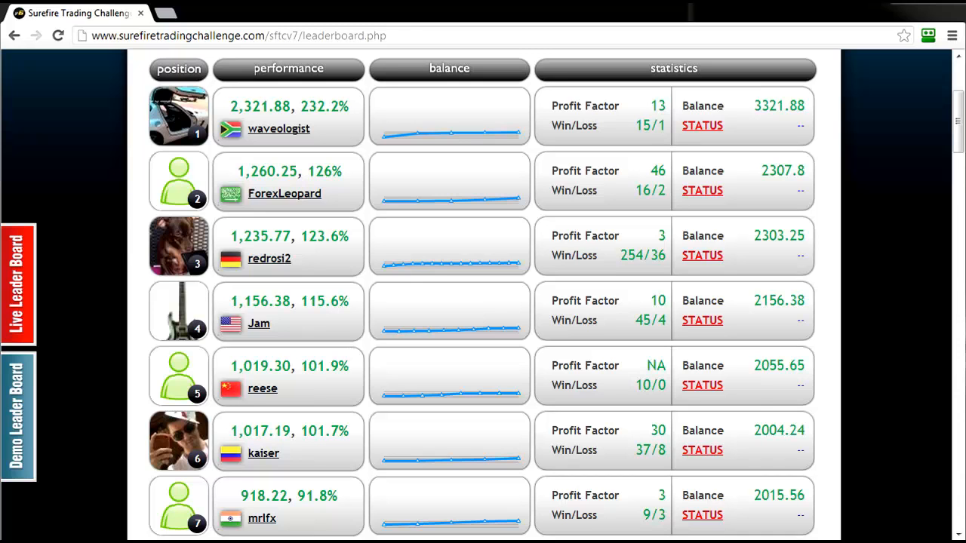
pyautogui.moveTo(911, 348)
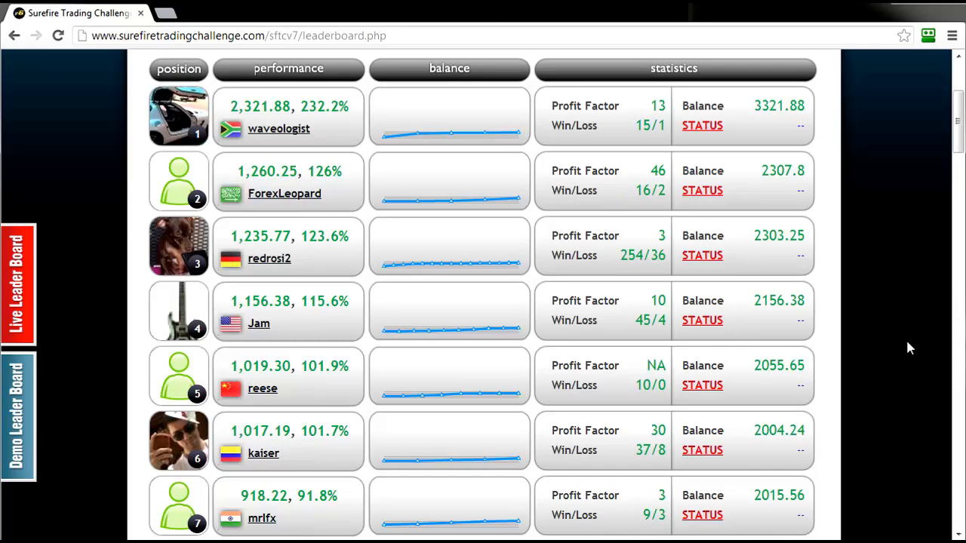
# Highlight 10th place's 82.3% return on the leaderboard as the top-10 cutoff.
pyautogui.scroll(-3)
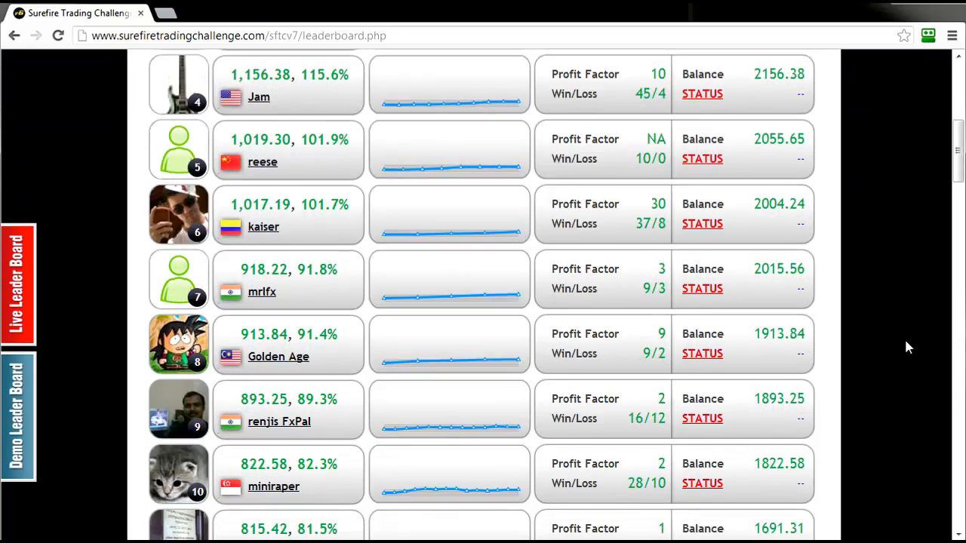
pyautogui.doubleClick(316, 463)
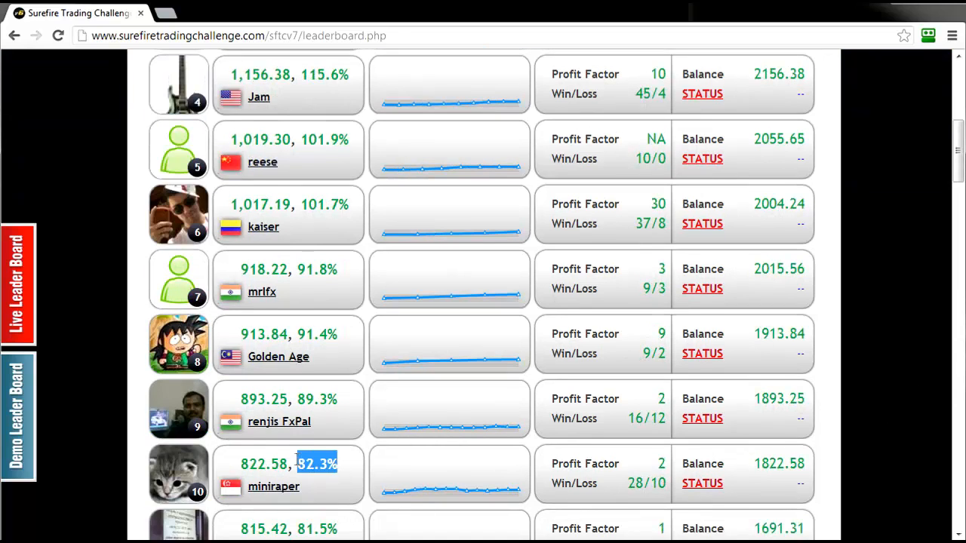
pyautogui.moveTo(898, 391)
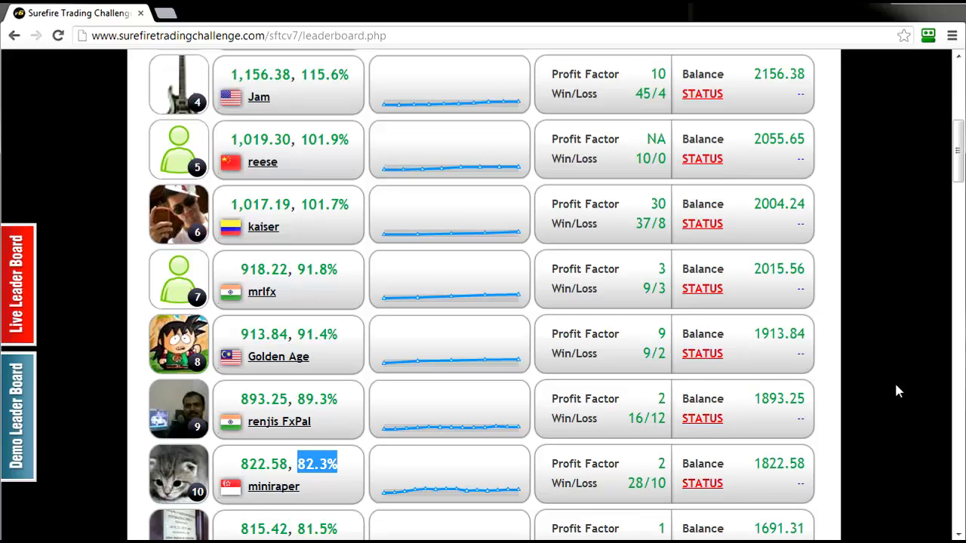
pyautogui.scroll(-3)
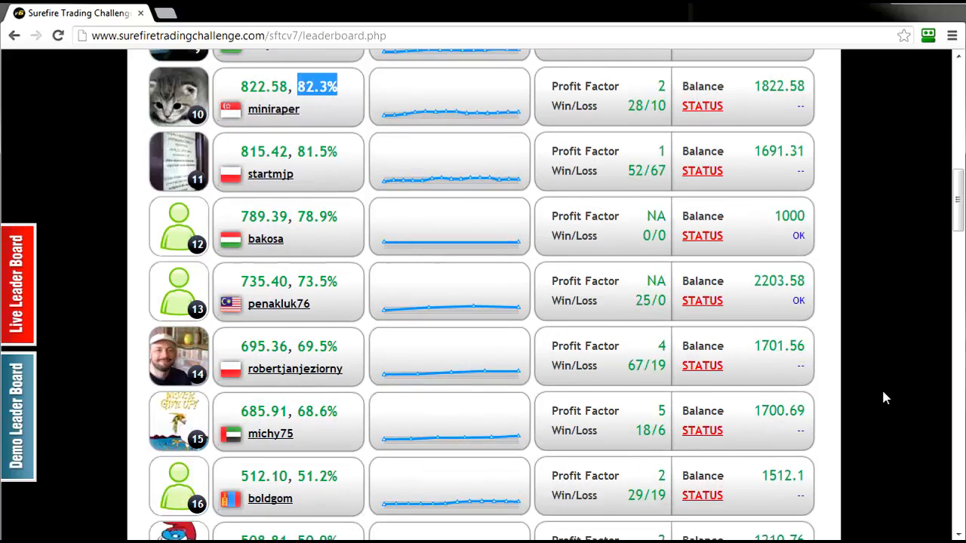
# Highlight the 49.2% return at position 20 as the top-20 cutoff.
pyautogui.scroll(-3)
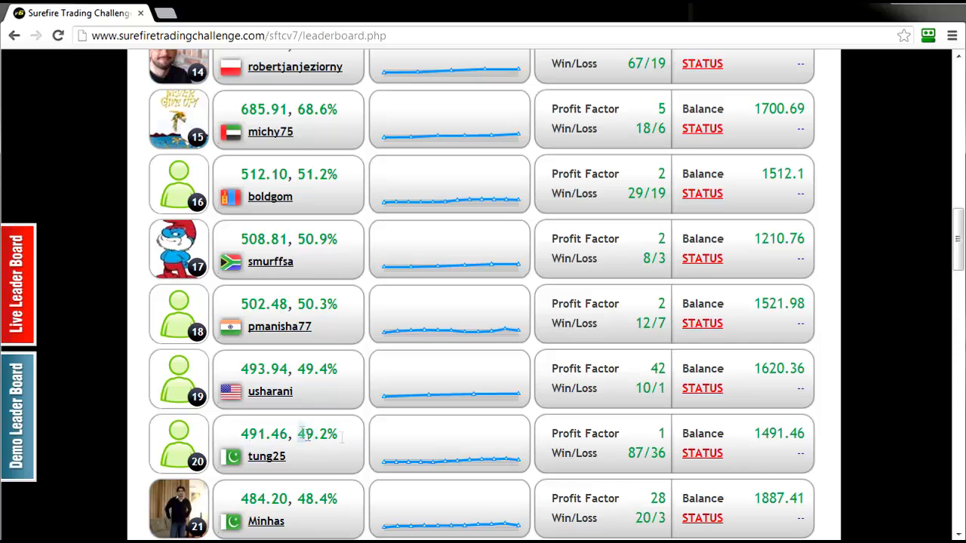
pyautogui.doubleClick(315, 434)
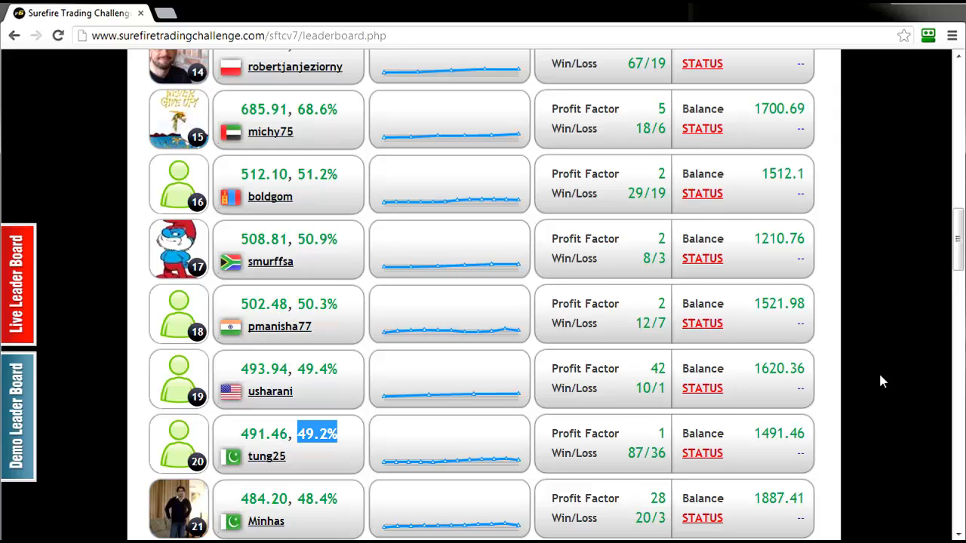
# Highlight 30th place's 21% return as the top-30 cutoff.
pyautogui.scroll(-3)
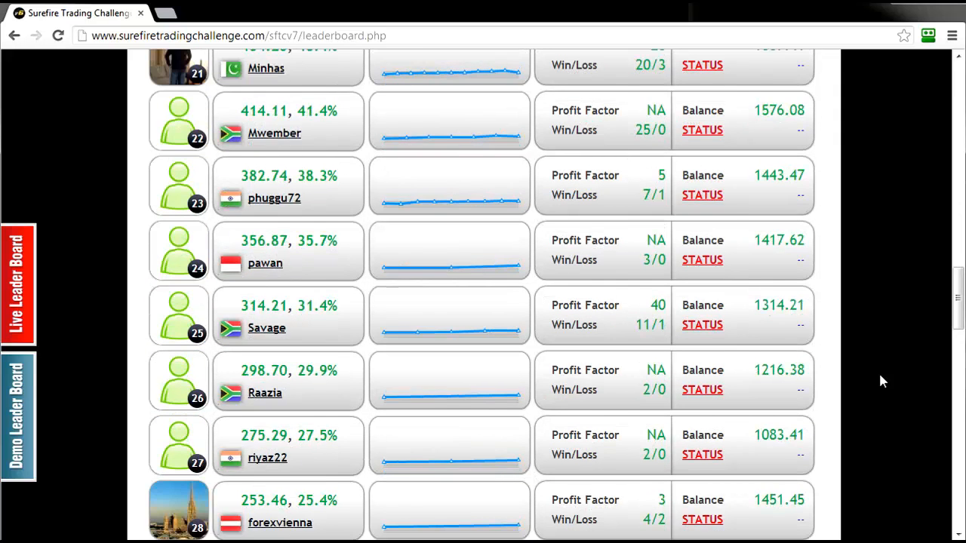
pyautogui.scroll(-3)
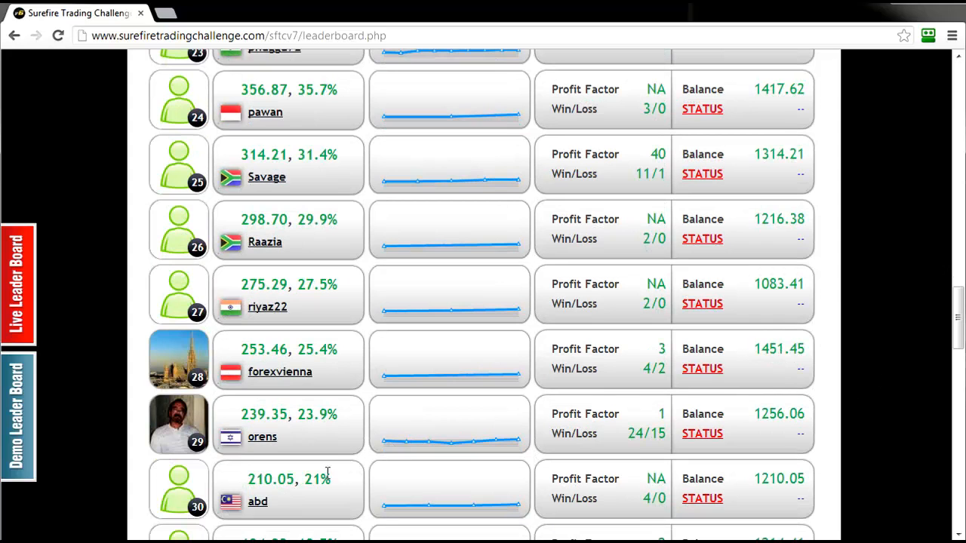
pyautogui.doubleClick(315, 478)
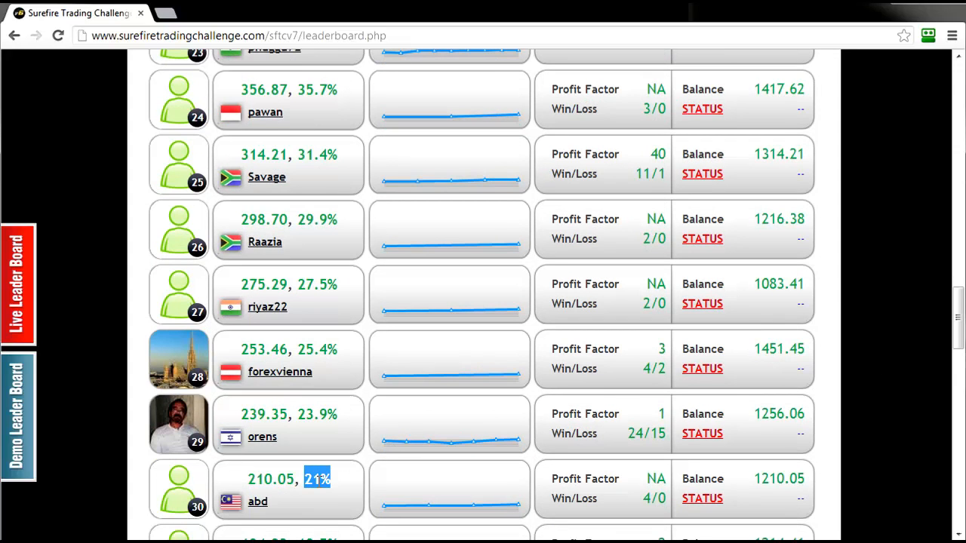
pyautogui.moveTo(342, 493)
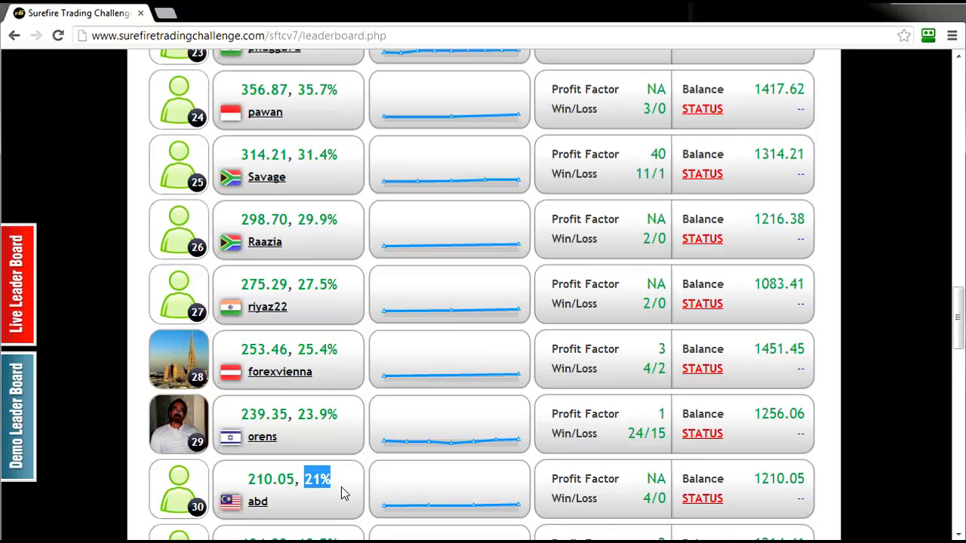
pyautogui.scroll(-3)
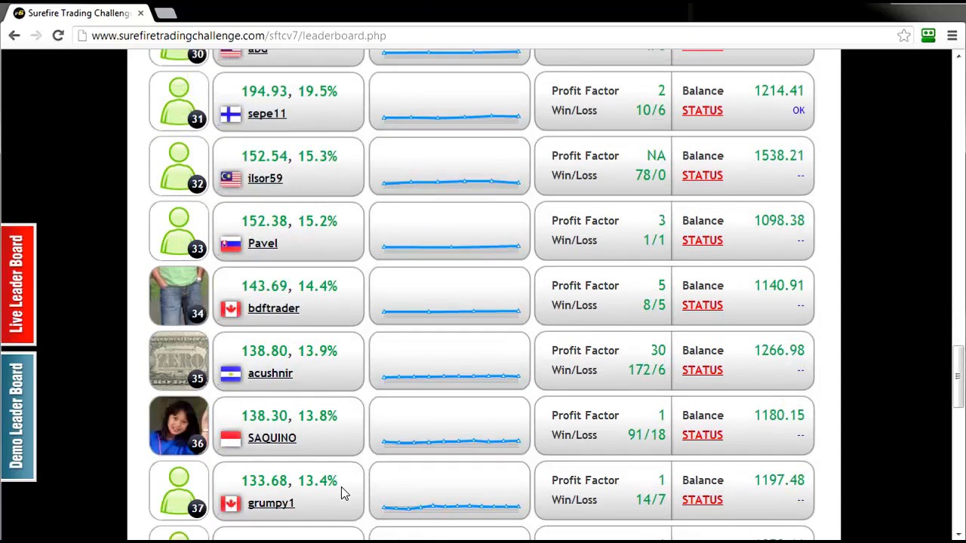
# Highlight the 4.2% return at position 40, then scroll back toward rankings 1–7.
pyautogui.scroll(-3)
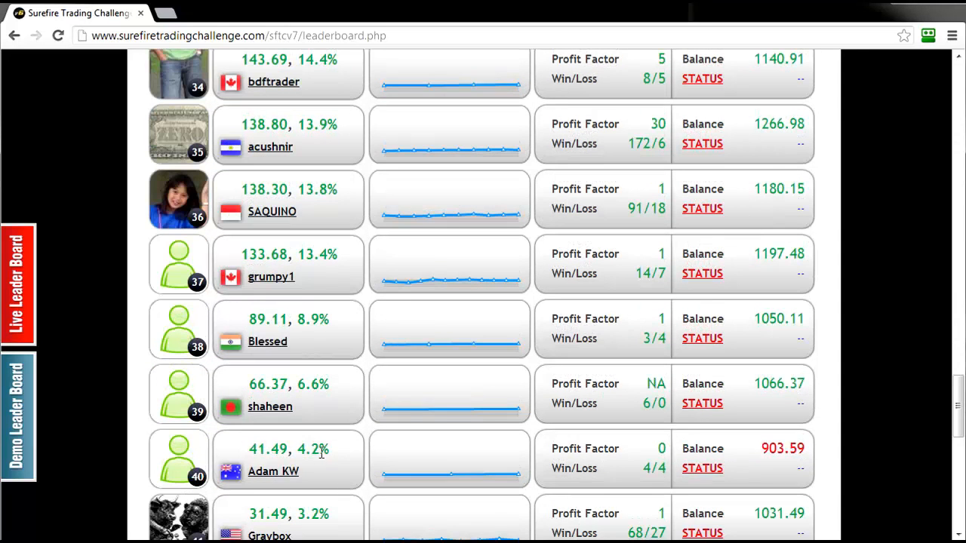
pyautogui.doubleClick(312, 448)
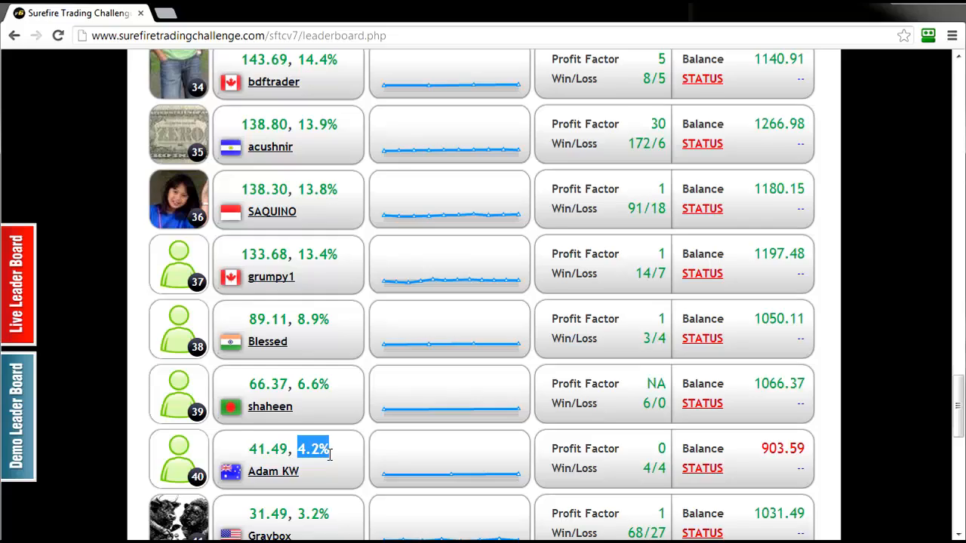
pyautogui.scroll(3)
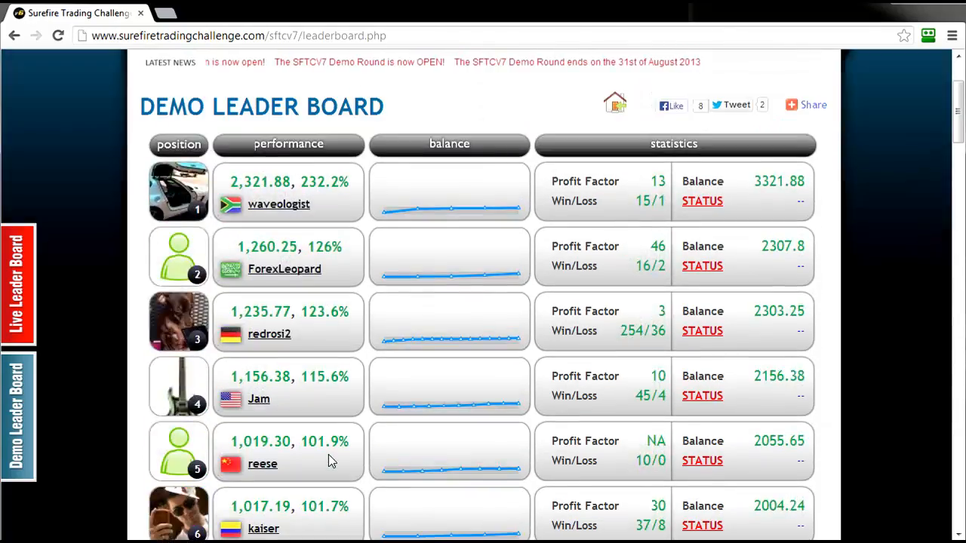
pyautogui.scroll(-3)
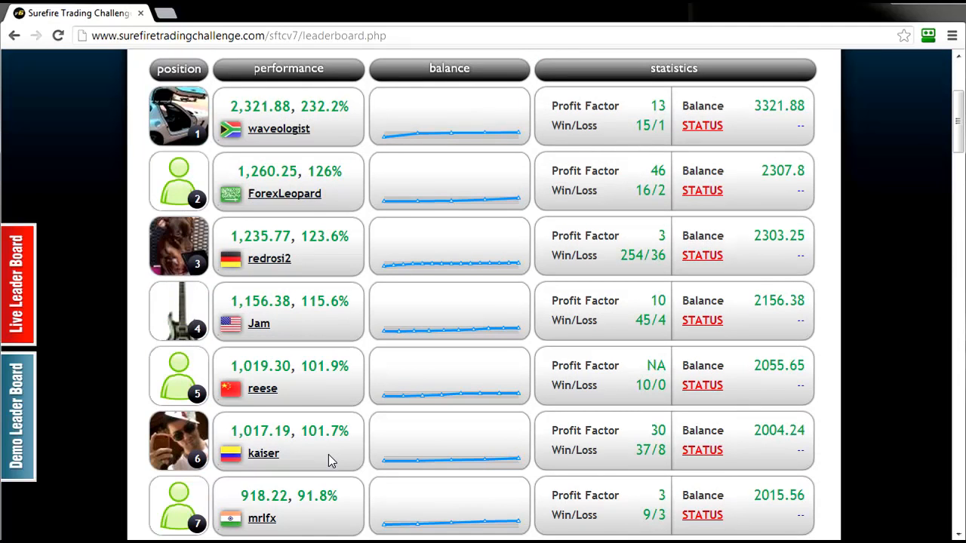